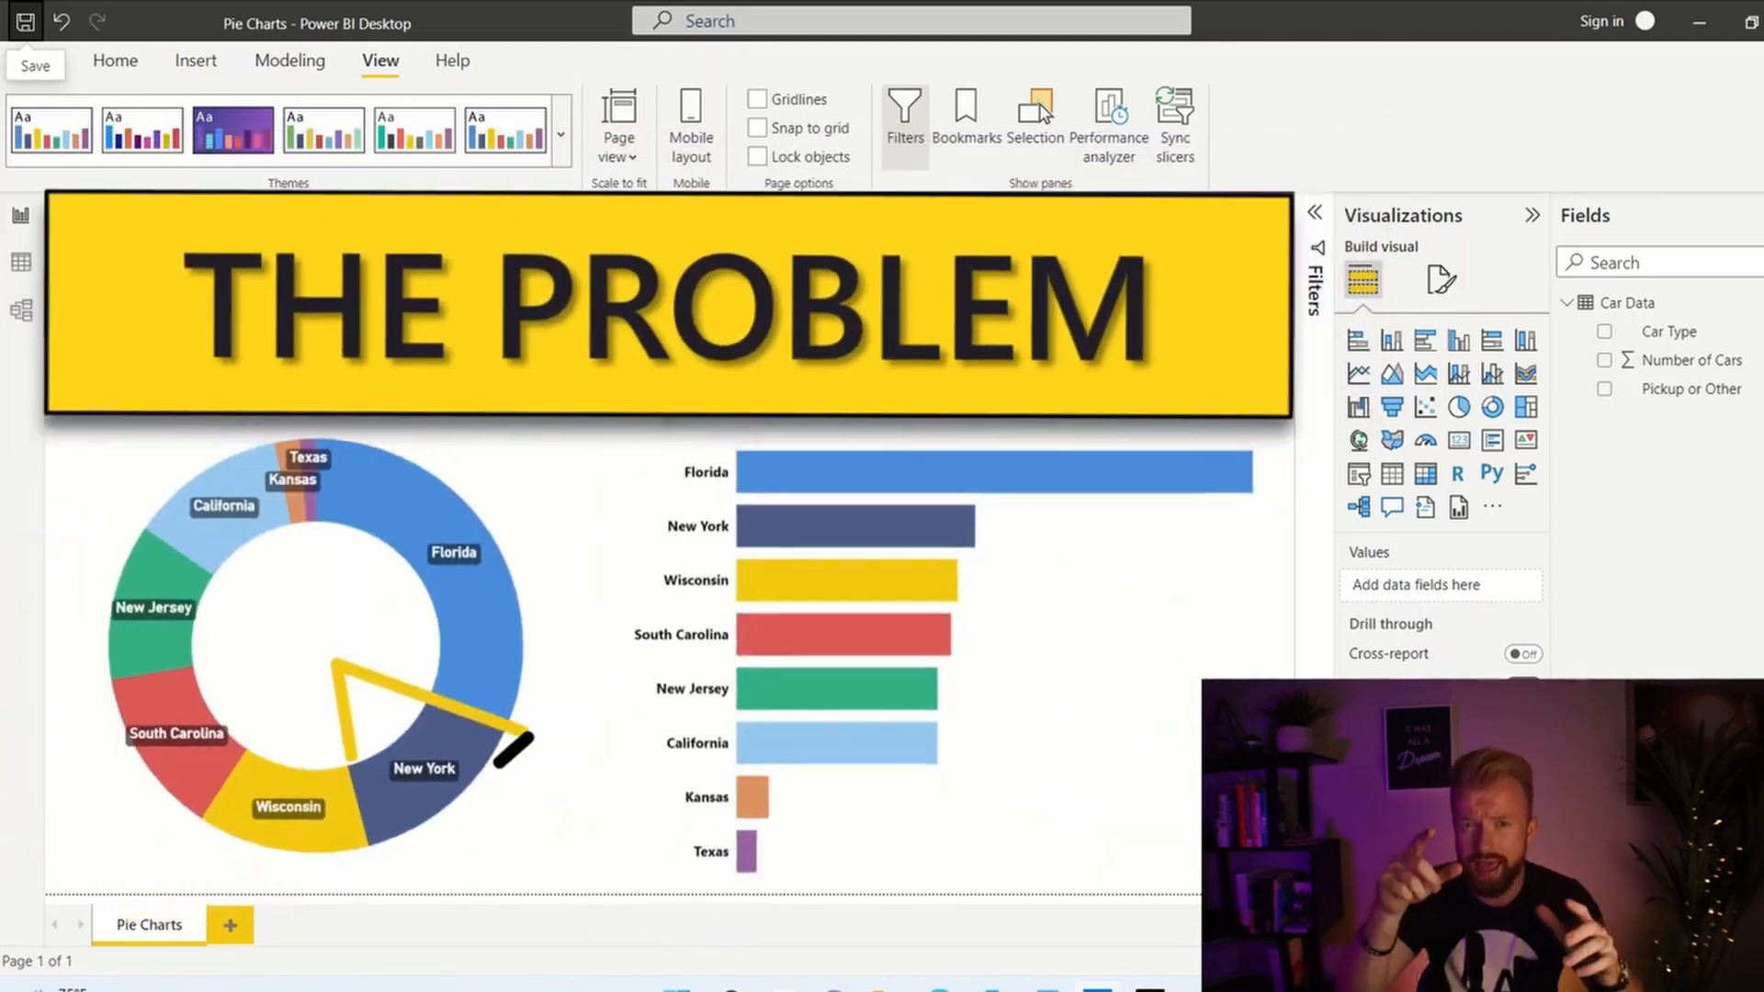
Show the empty Pie Charts page with its Pie Chart and Donut Chart headers.
{"action": "left_click", "coordinate": [855, 526]}
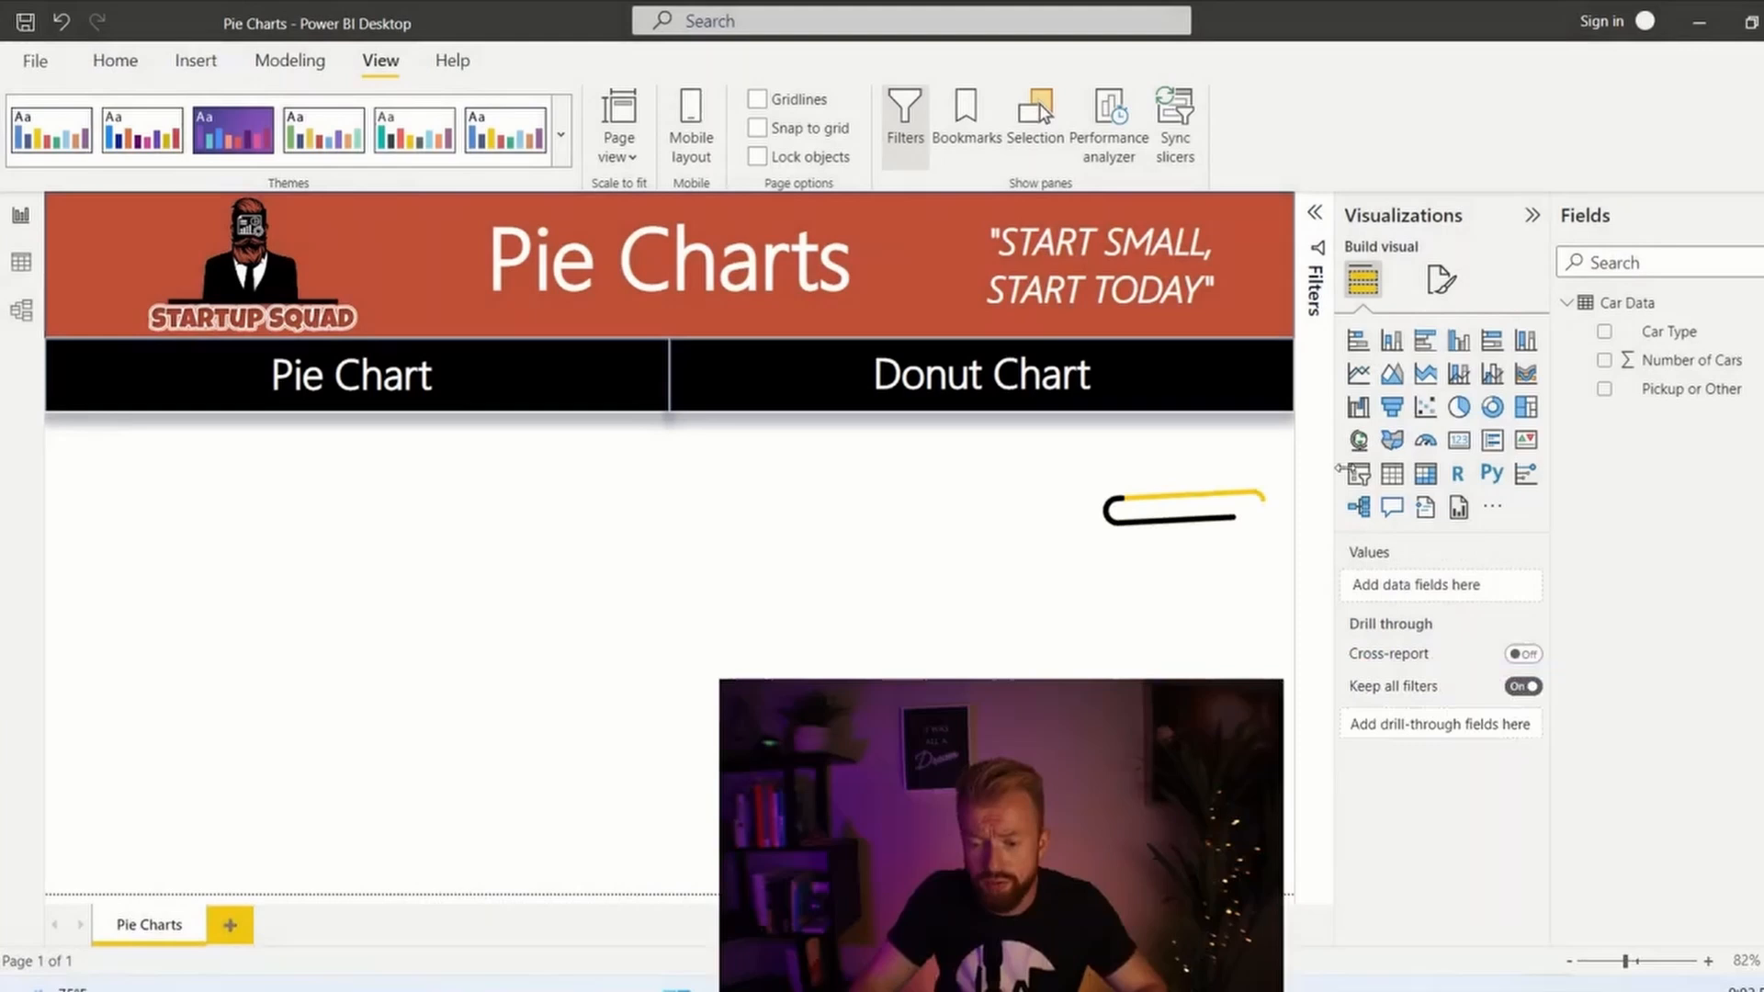
Add a pie chart using Number of Cars as values and Pickup or Other as legend.
{"action": "left_click", "coordinate": [1457, 406]}
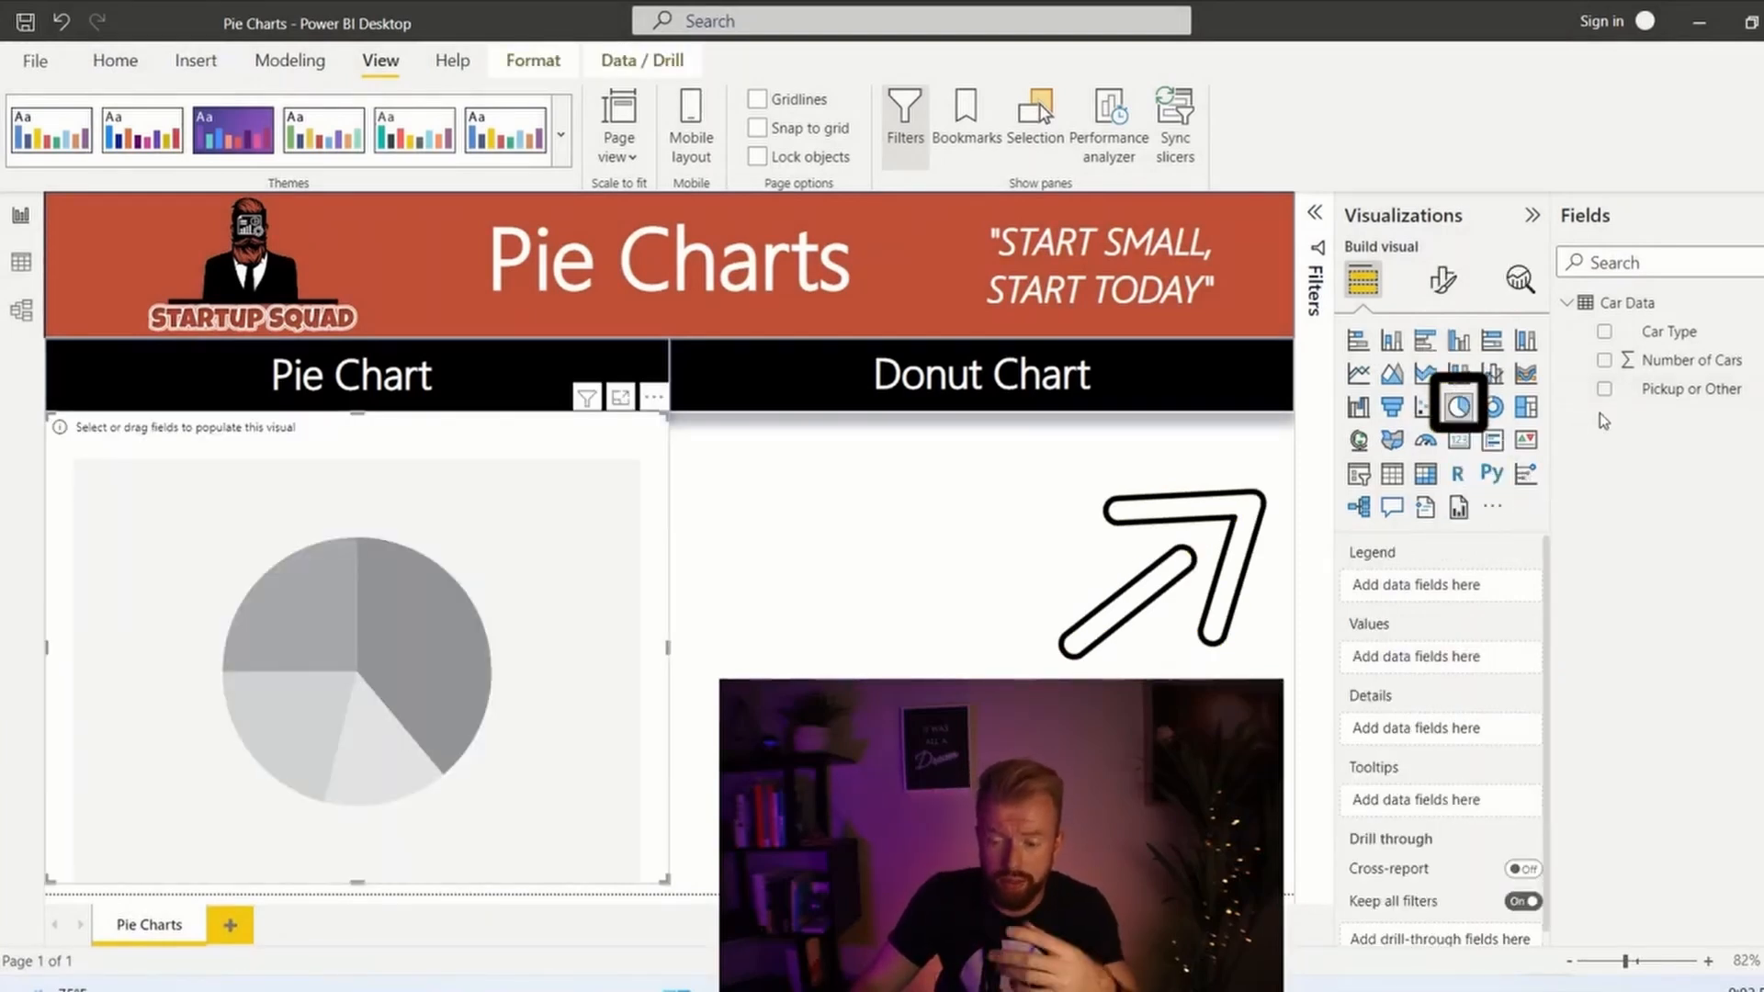
{"action": "left_click", "coordinate": [1604, 359]}
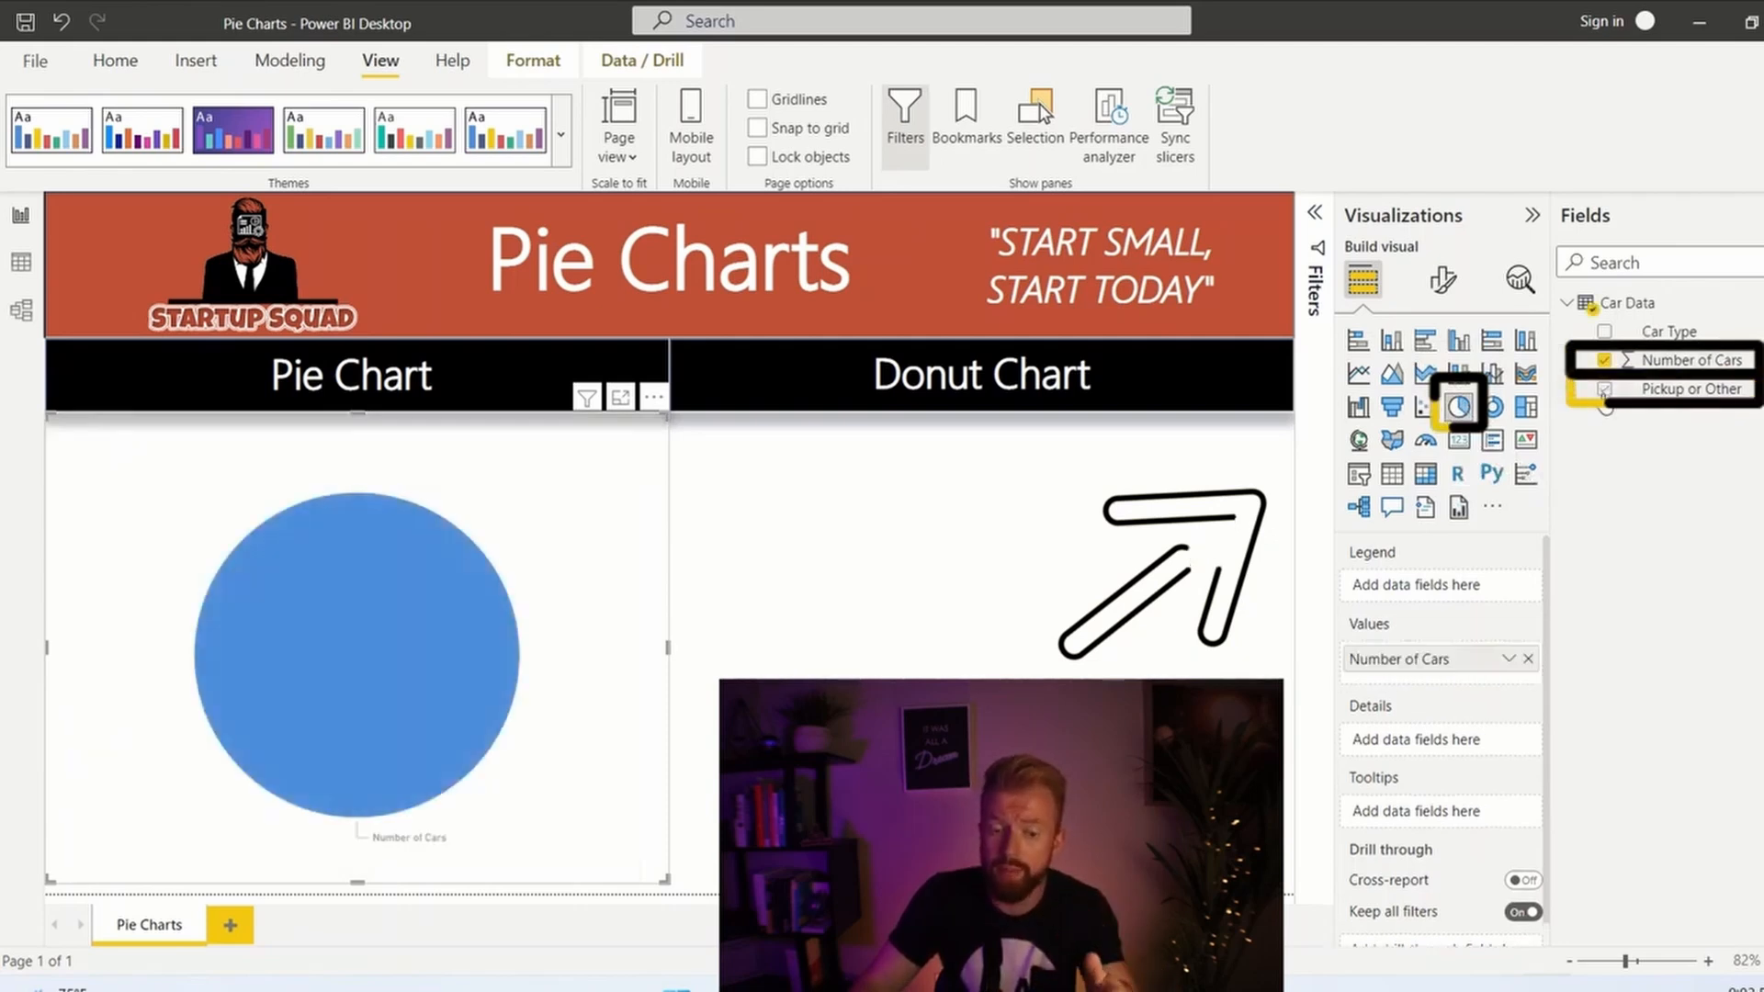
{"action": "left_click", "coordinate": [1605, 388]}
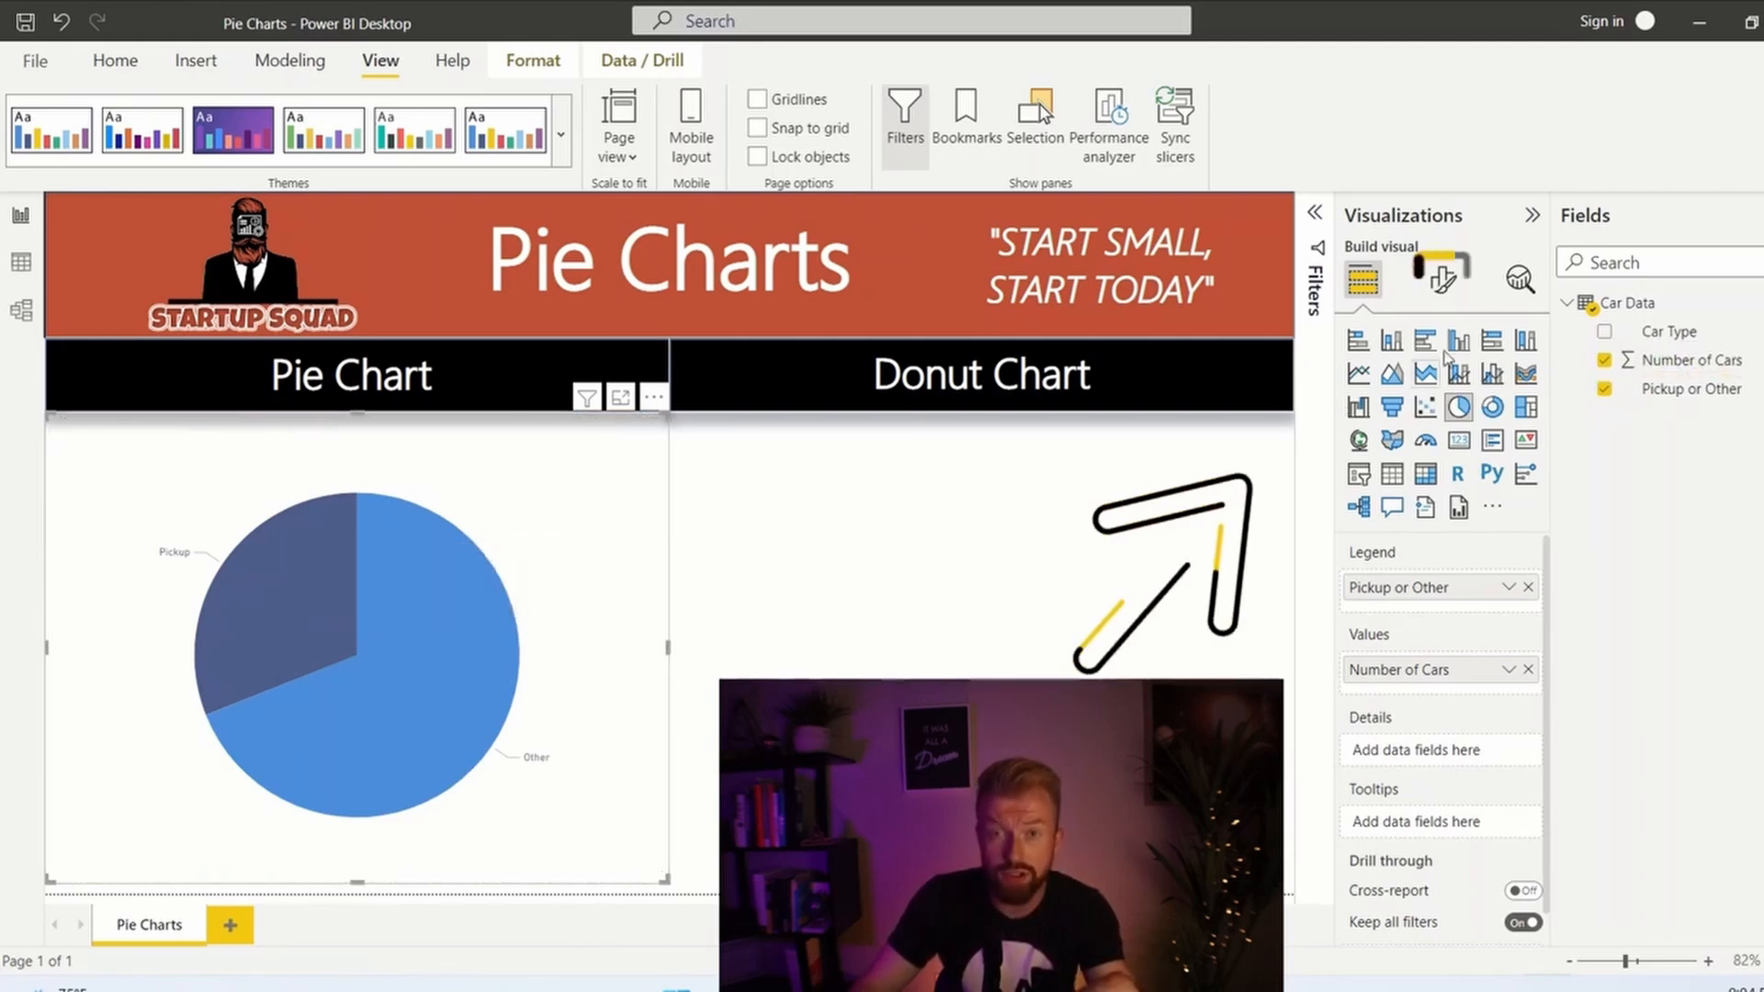
{"action": "left_click", "coordinate": [1441, 278]}
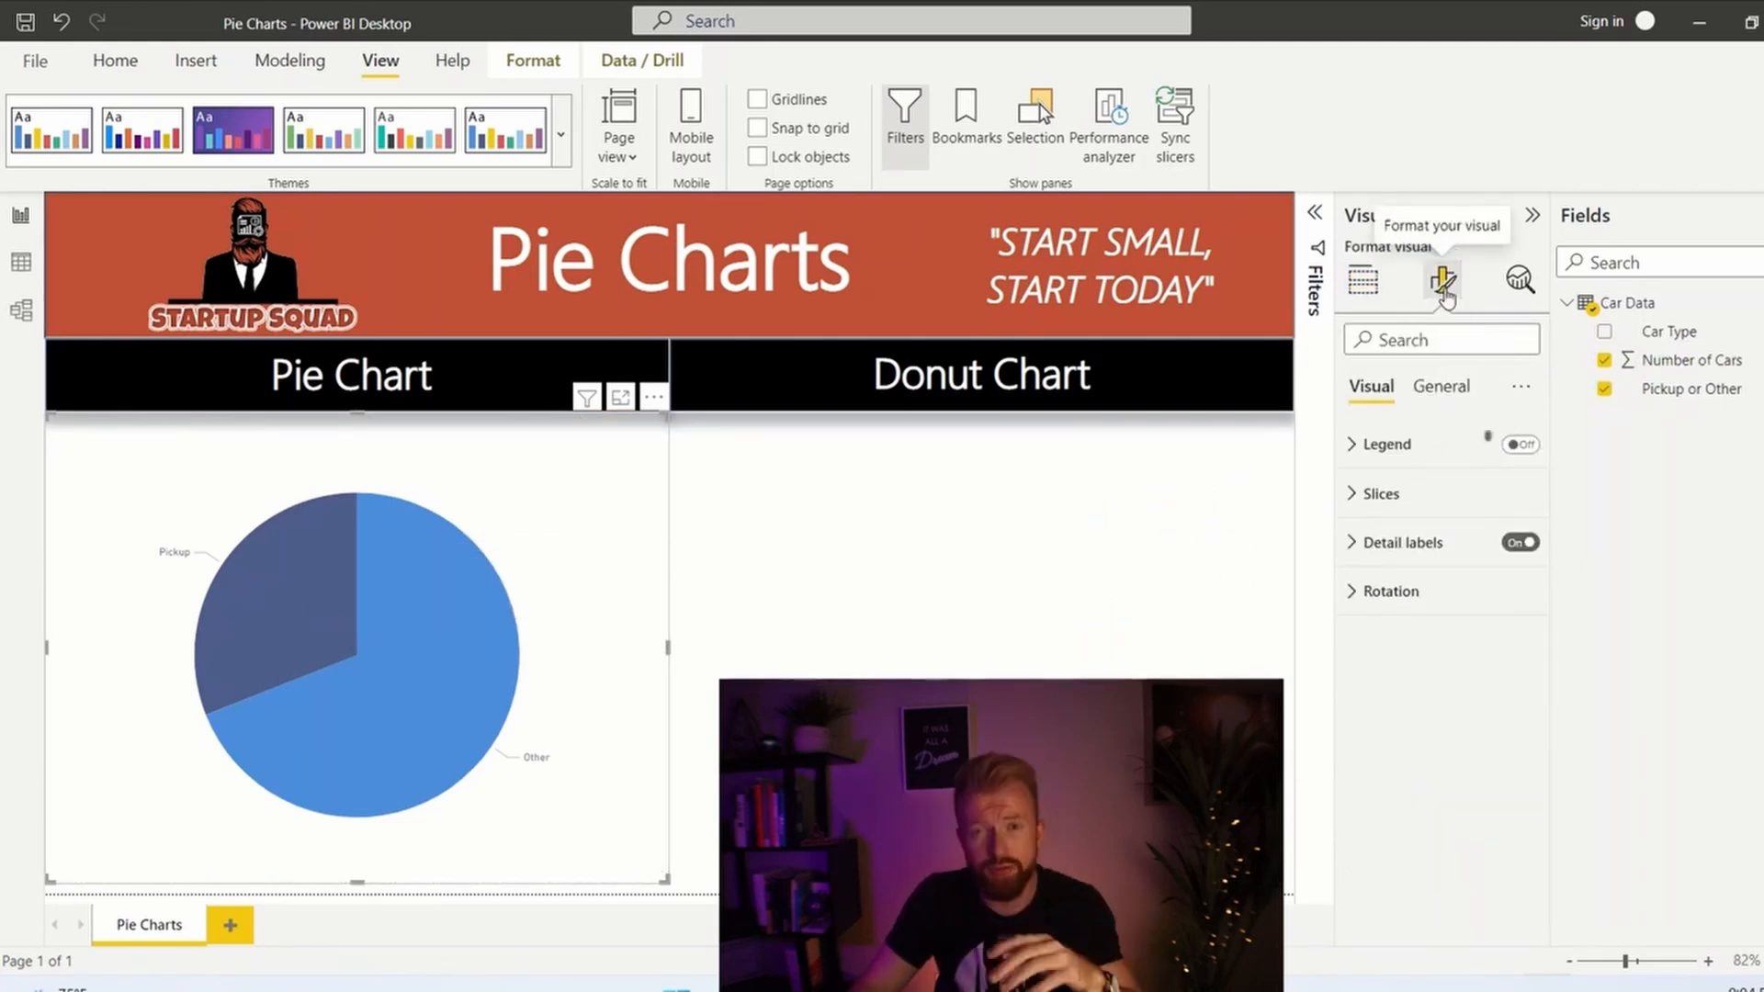
Turn on a bold Top center legend and colour the Other slice light blue.
{"action": "left_click", "coordinate": [1519, 445]}
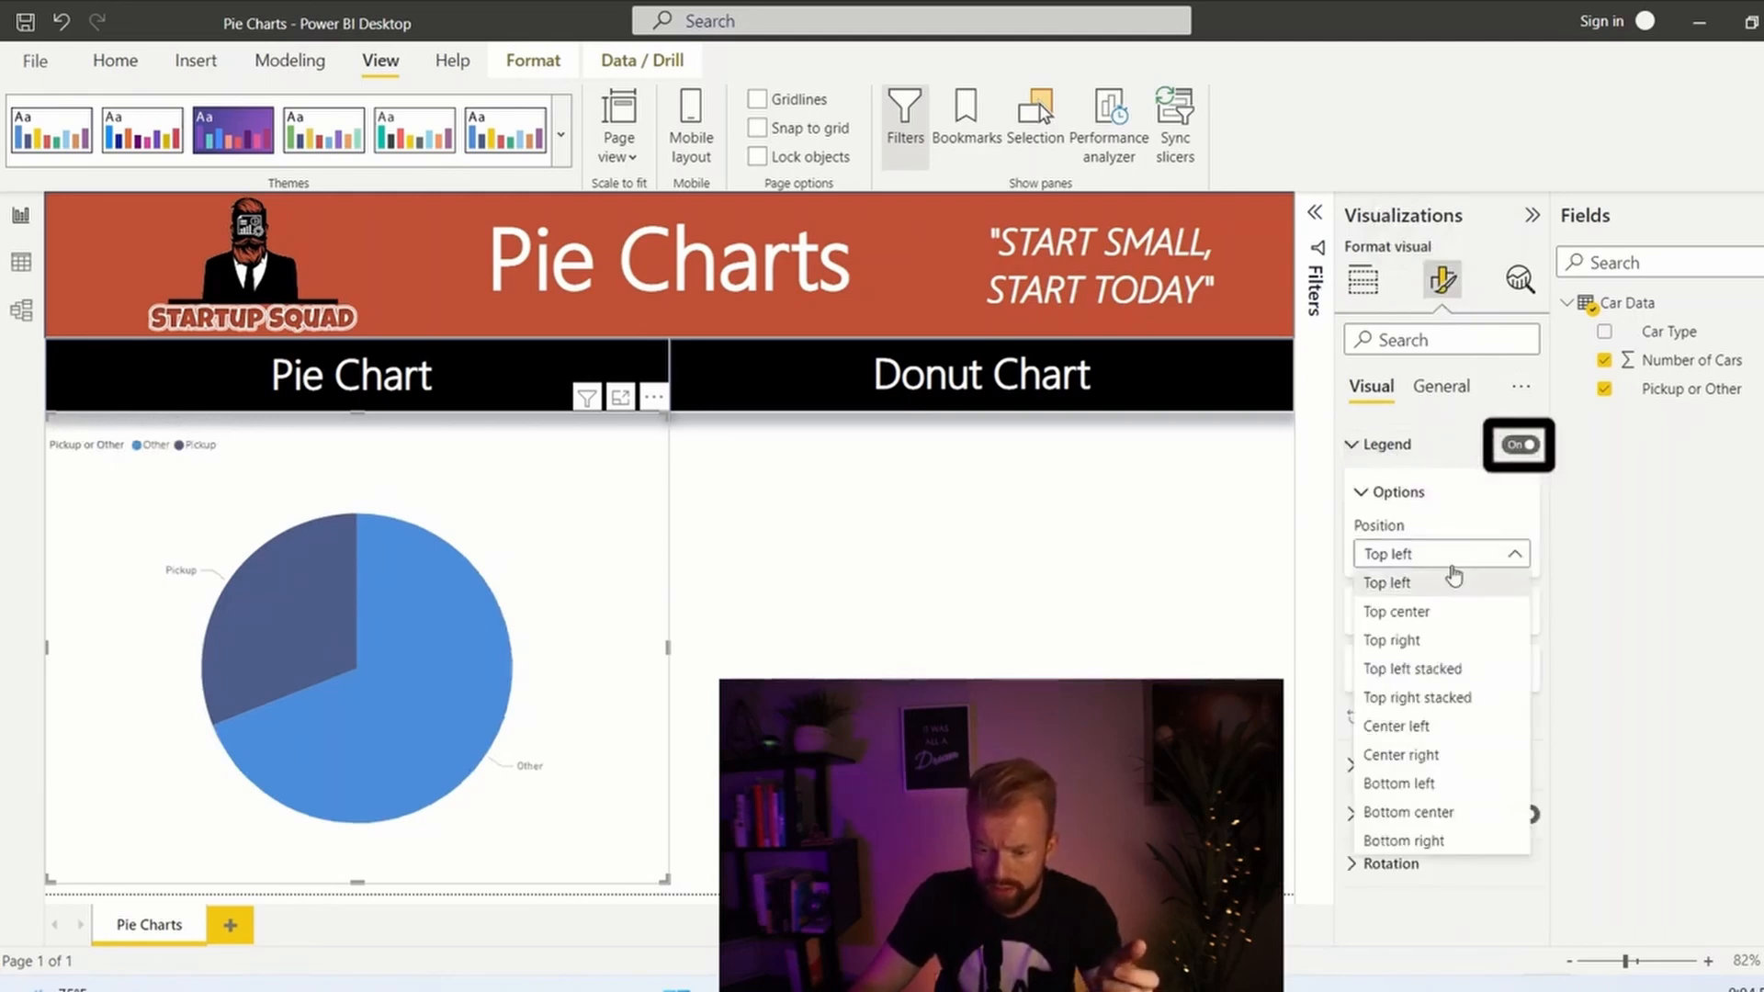
{"action": "left_click", "coordinate": [1396, 611]}
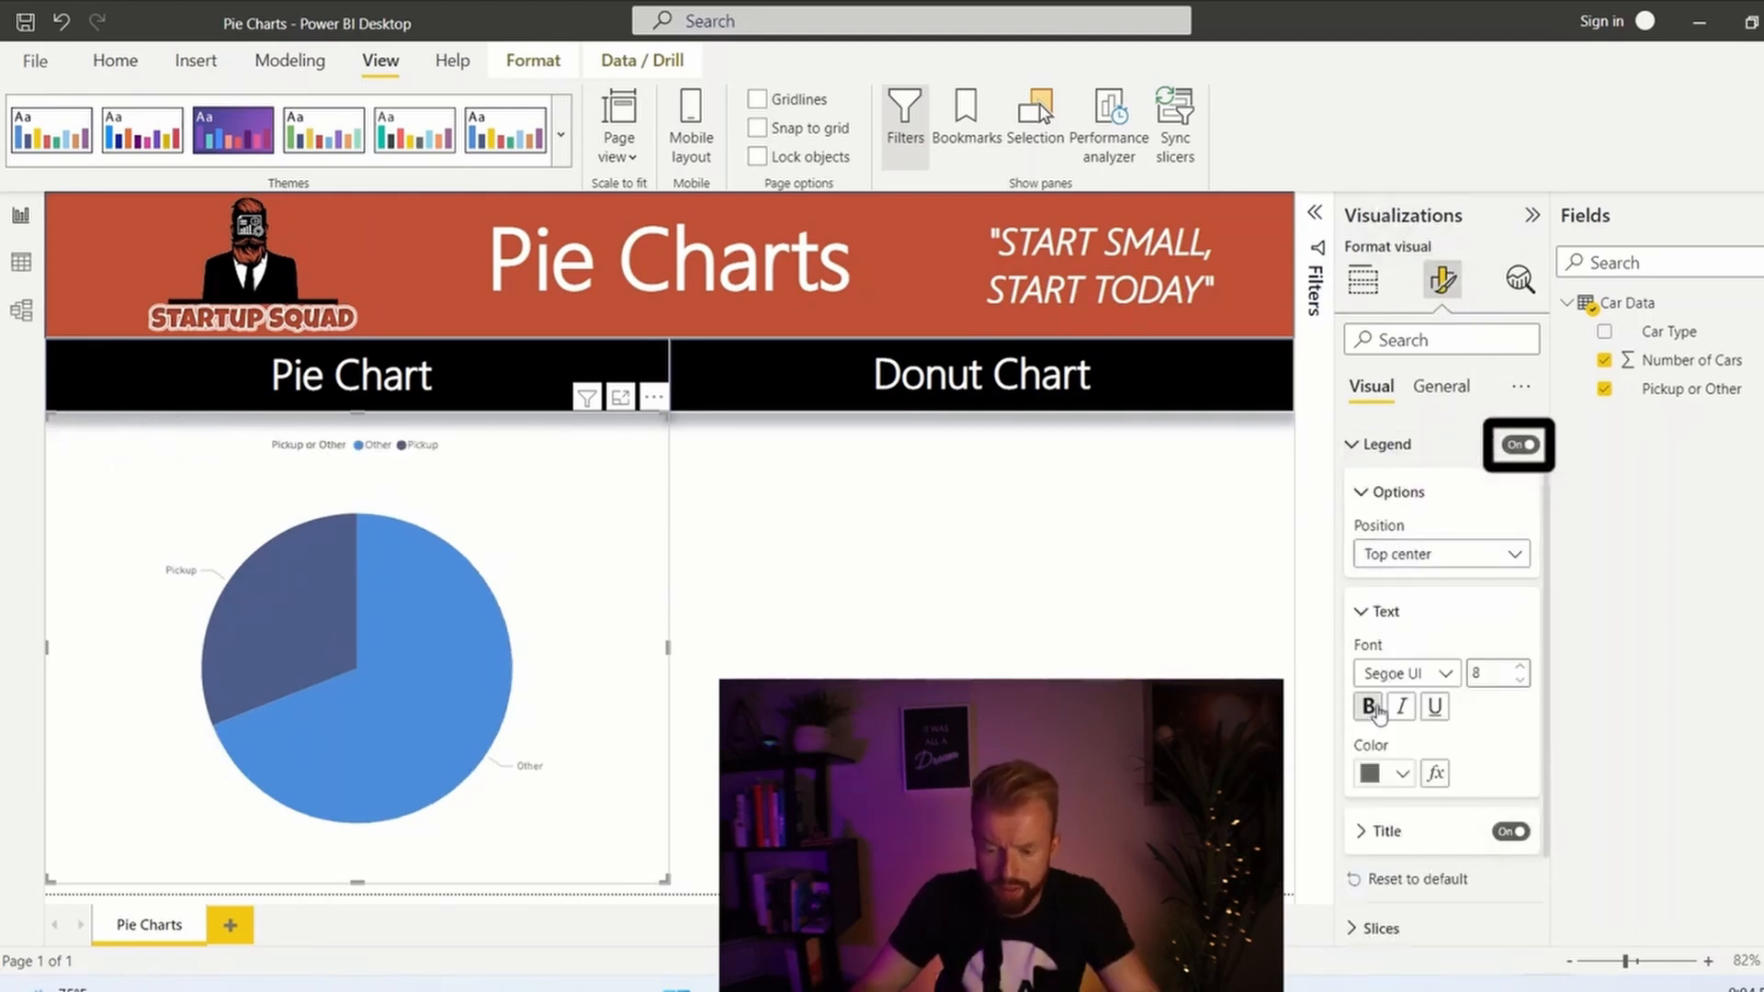
{"action": "left_click", "coordinate": [1353, 445]}
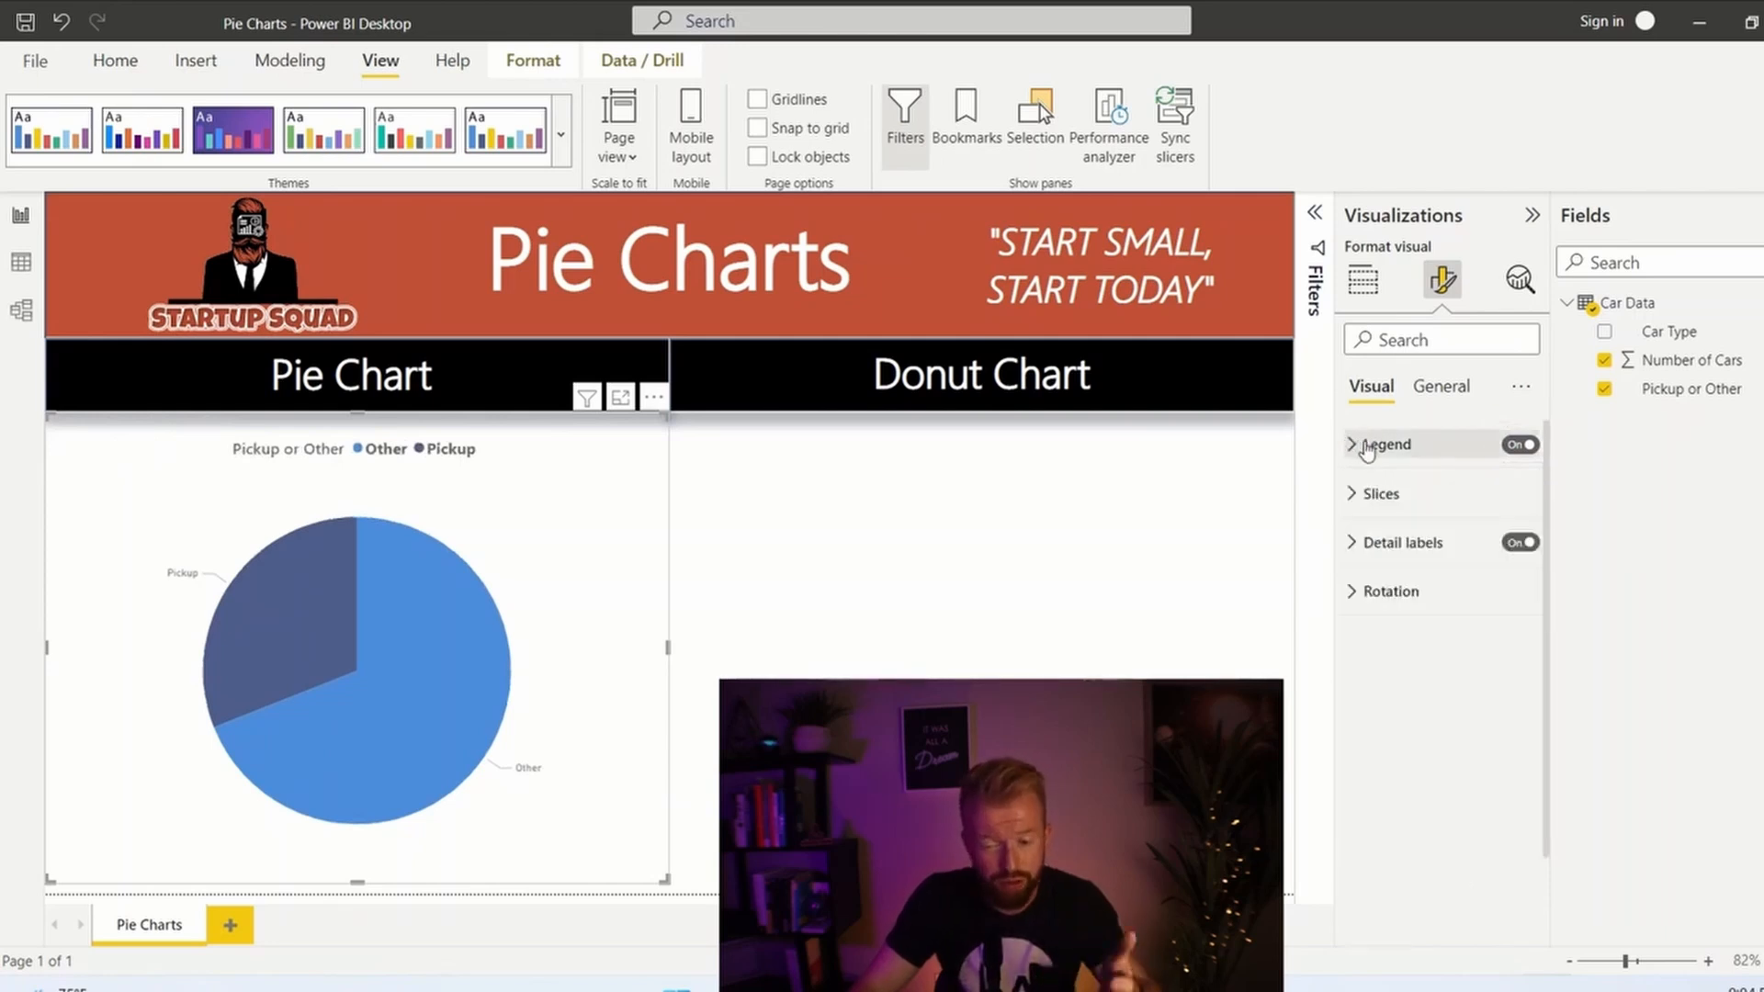
{"action": "left_click", "coordinate": [1384, 665]}
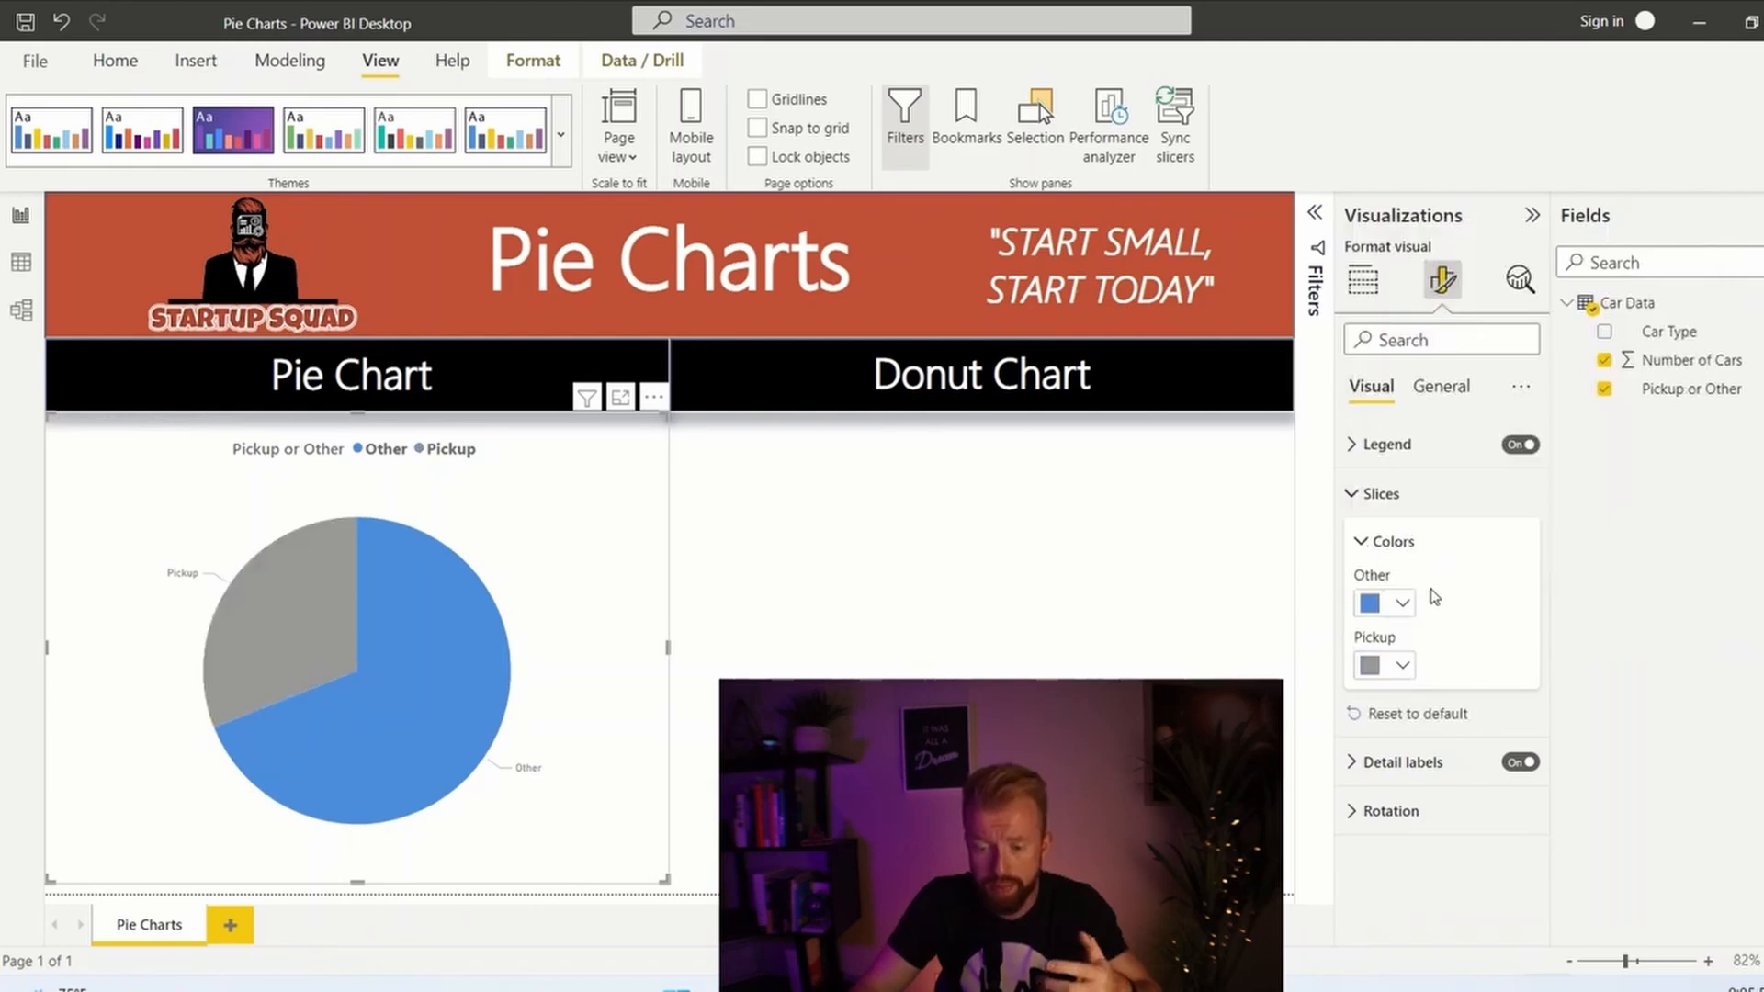
{"action": "left_click", "coordinate": [1352, 494]}
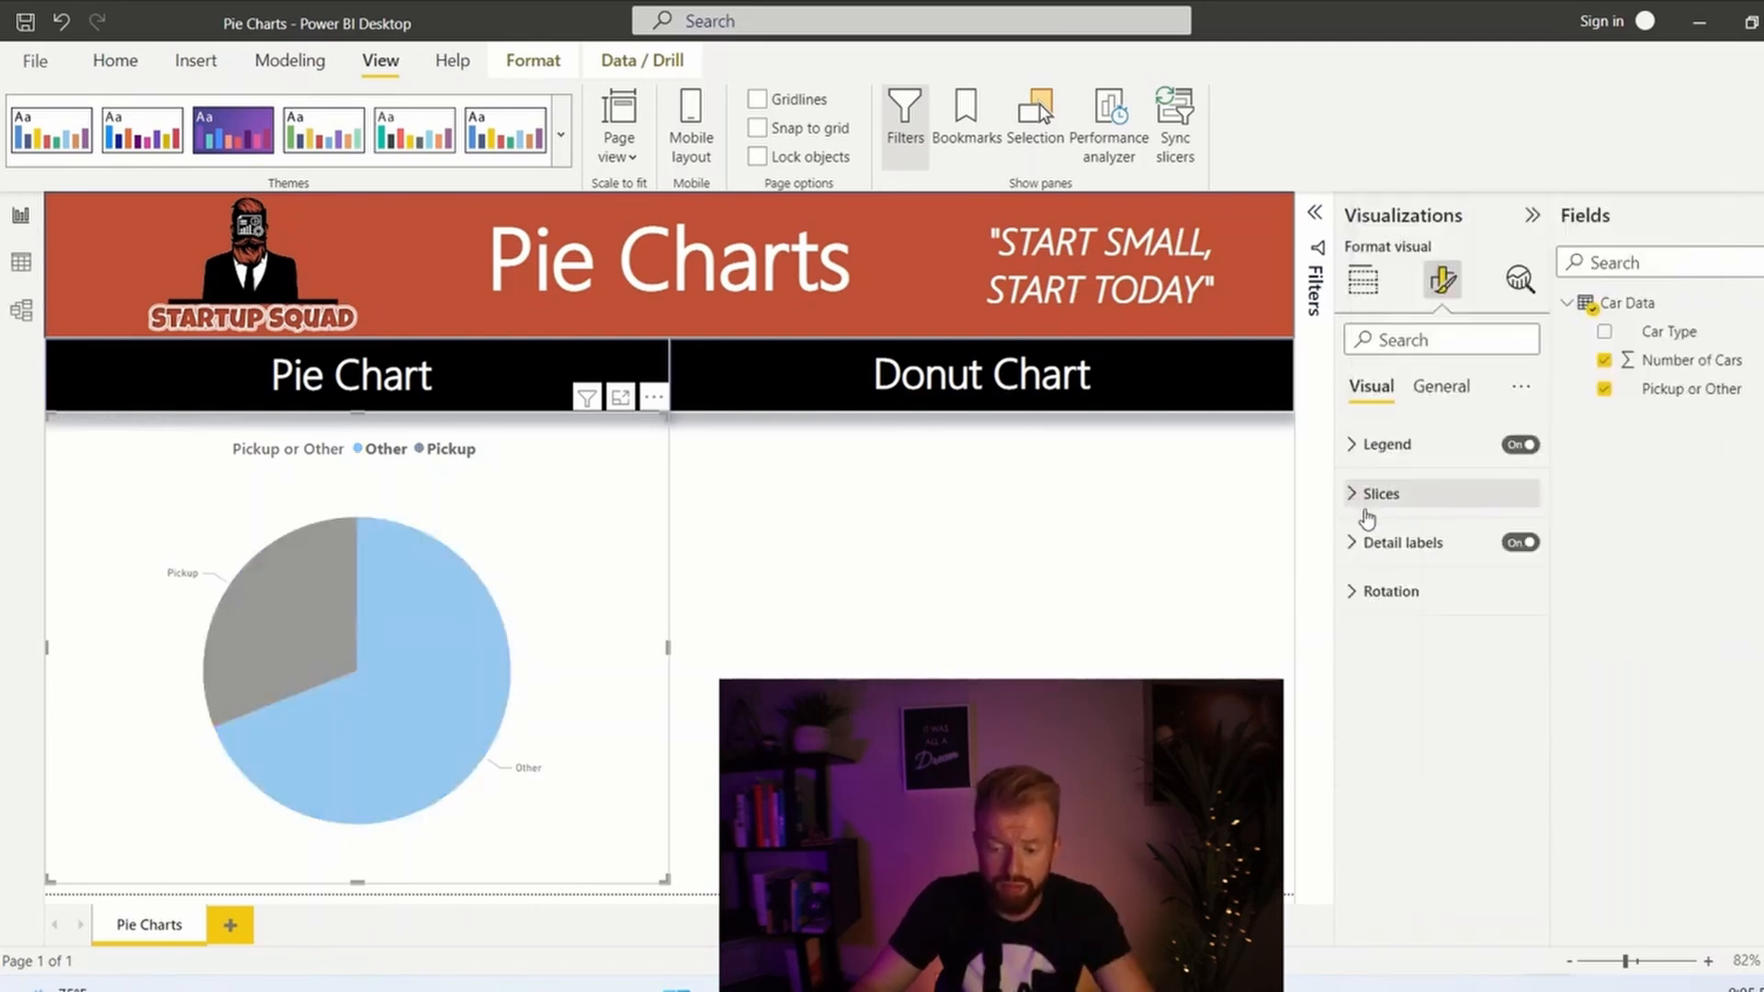
Put detail labels inside the slices showing category and percent of total (Pickup 31%, Other 69%).
{"action": "left_click", "coordinate": [1351, 542]}
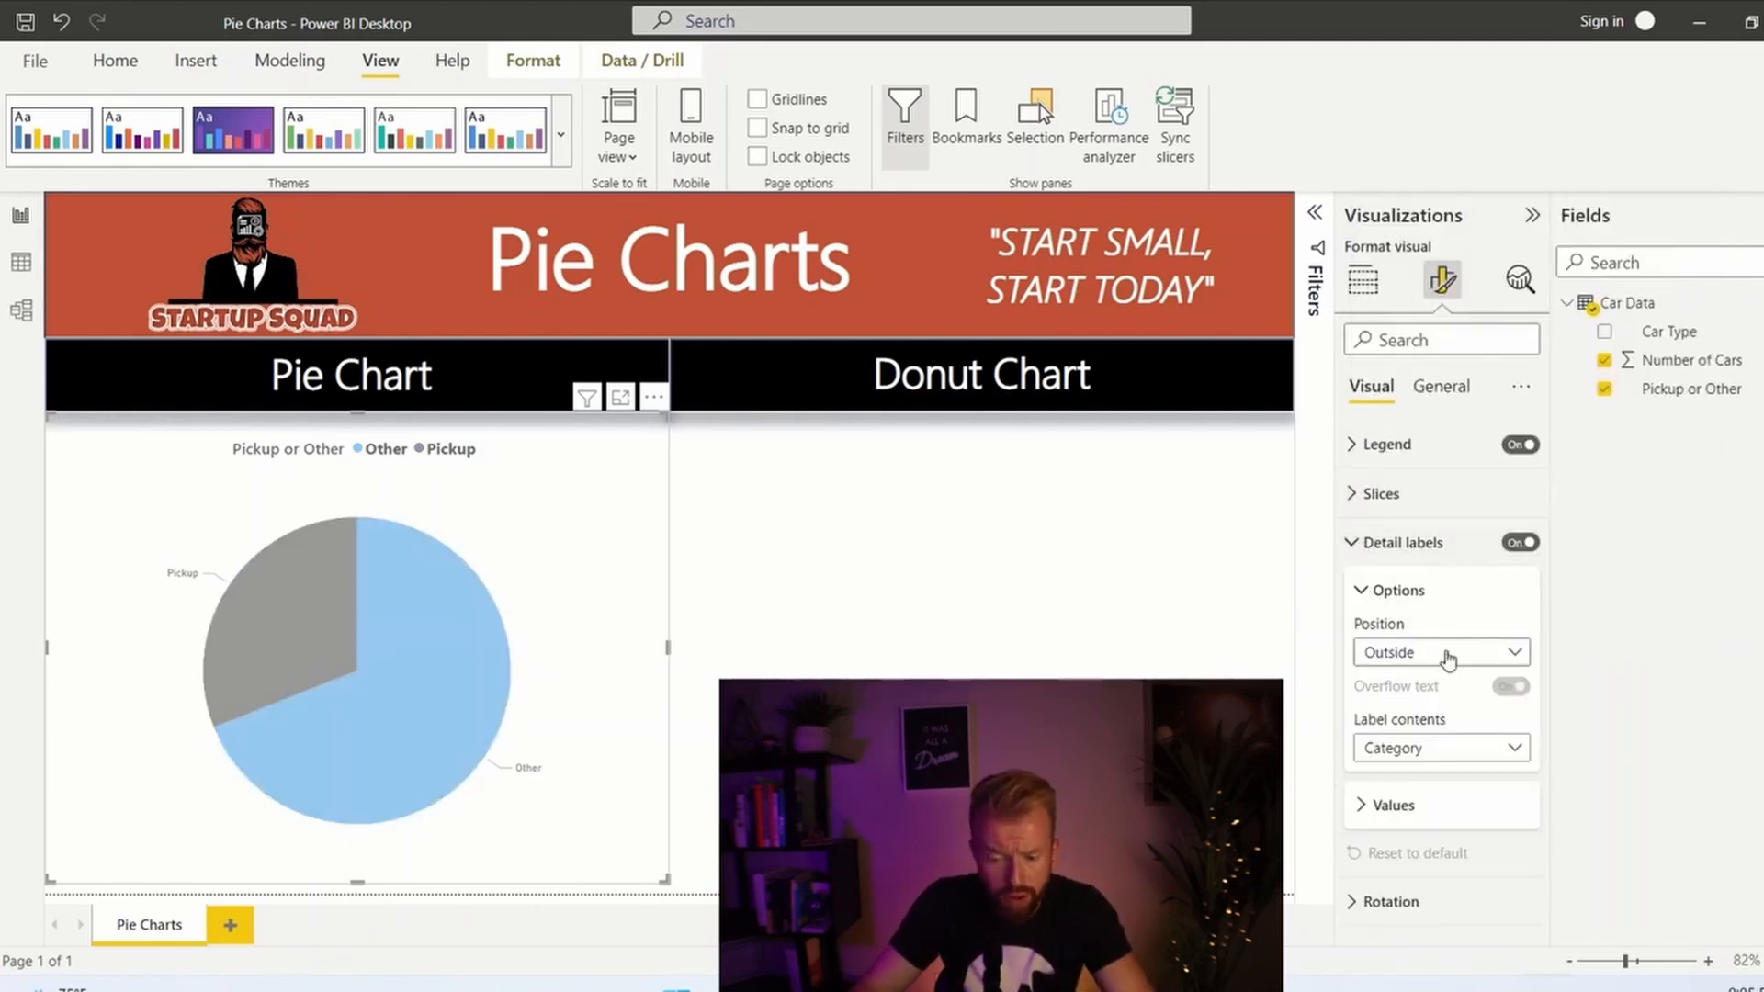
{"action": "left_click", "coordinate": [1441, 653]}
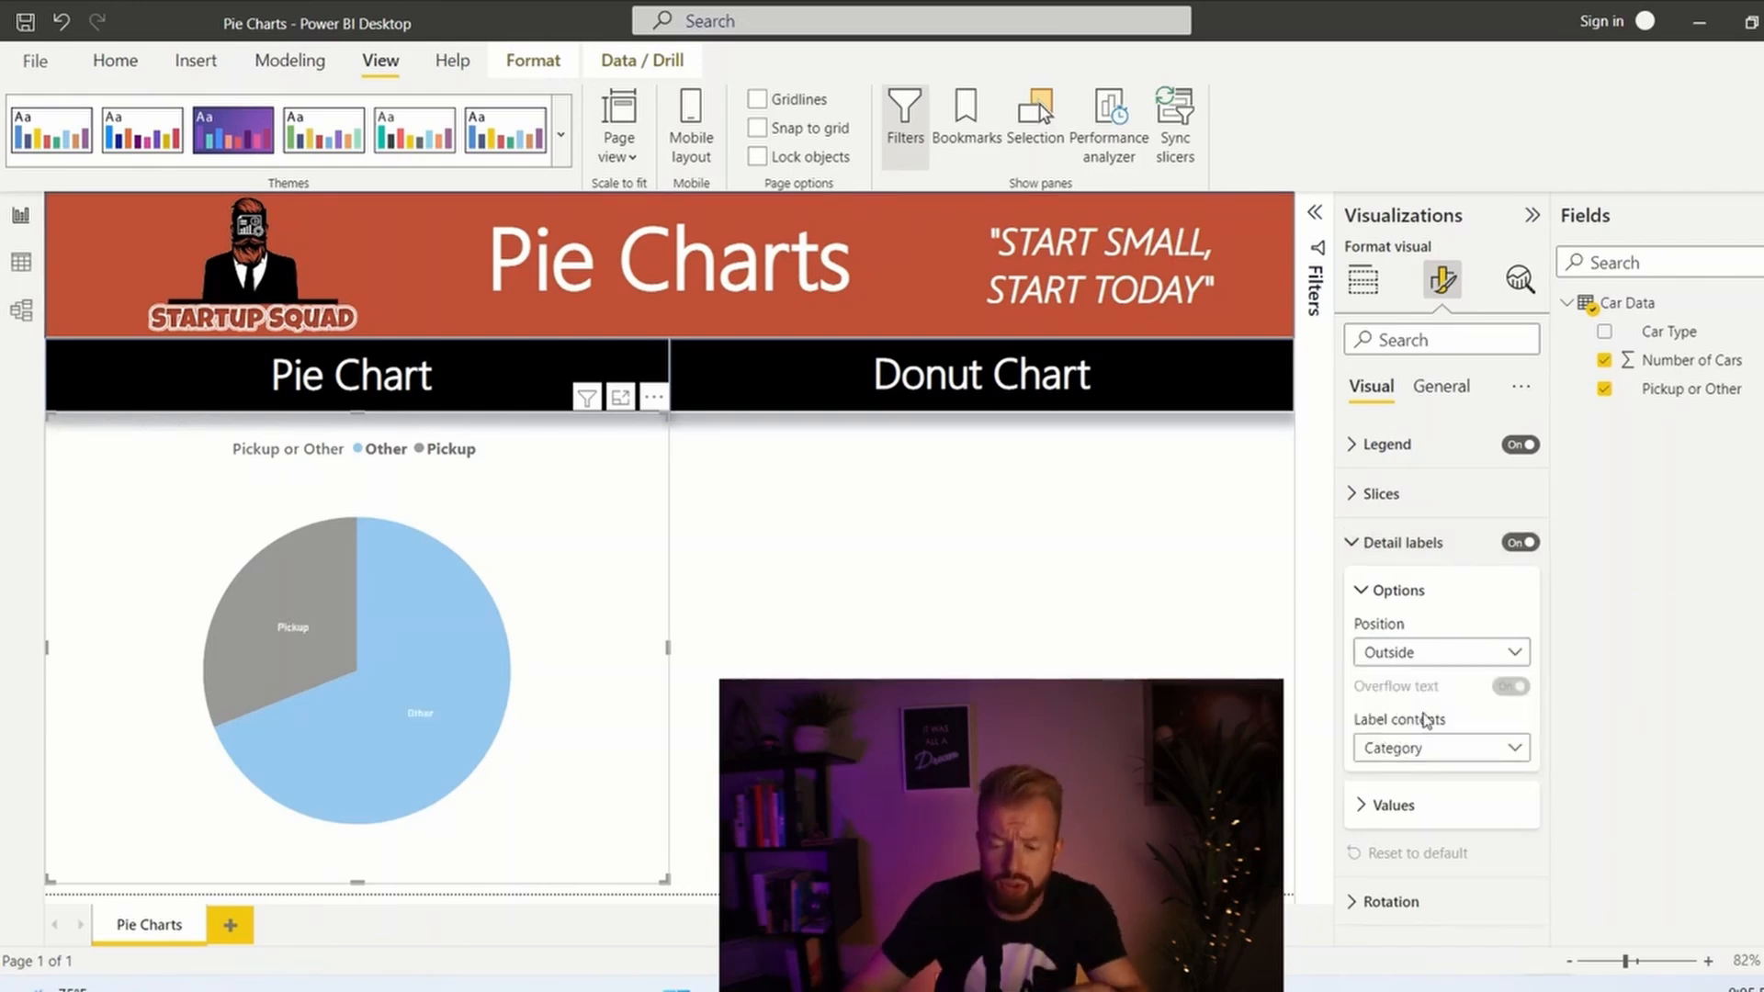
{"action": "left_click", "coordinate": [1440, 652]}
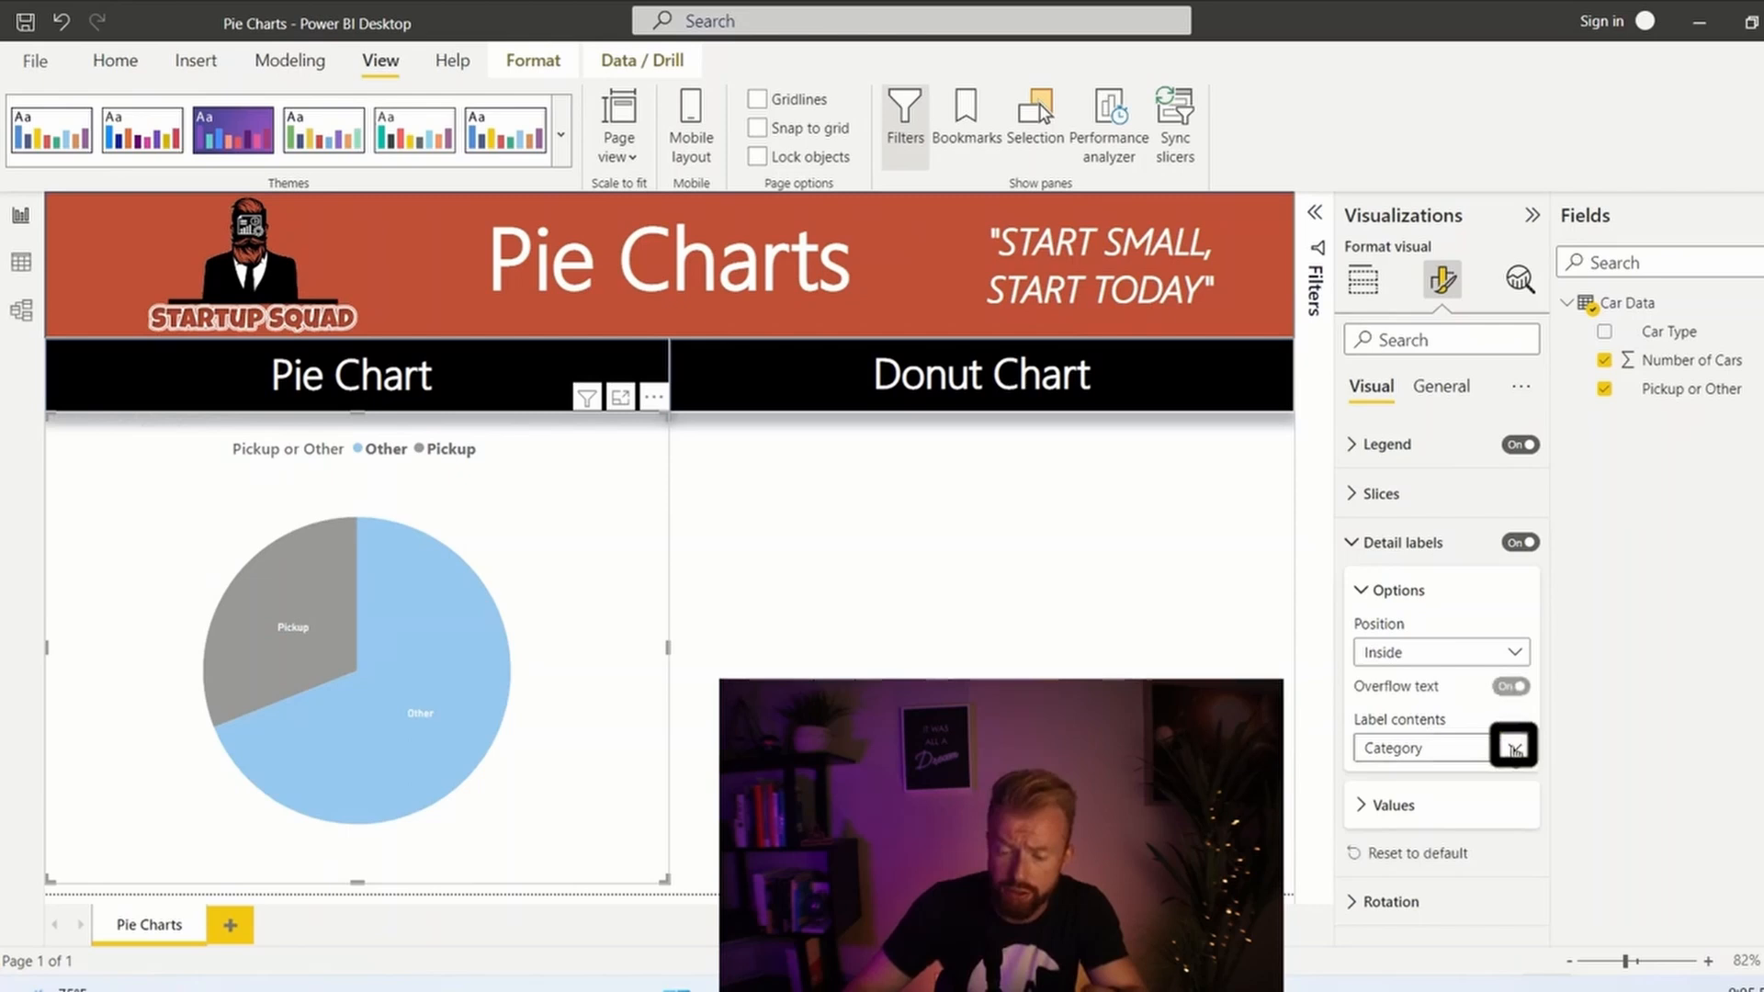
{"action": "left_click", "coordinate": [1514, 748]}
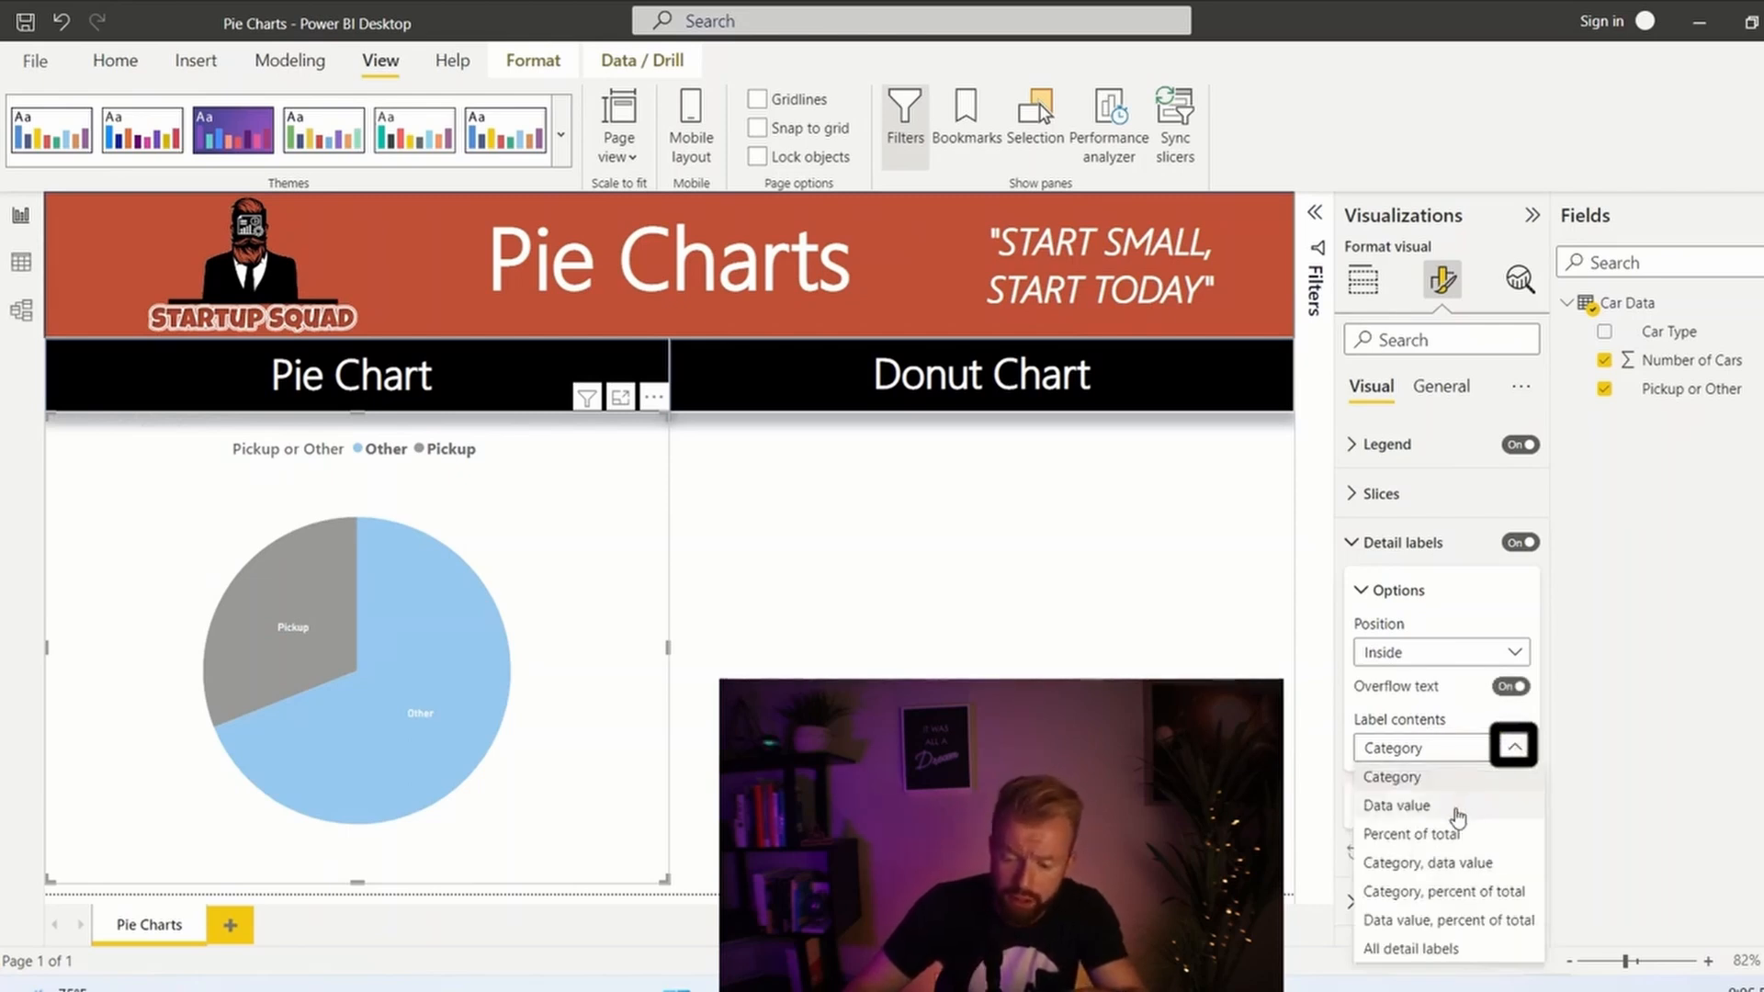
{"action": "mouse_move", "coordinate": [1499, 865]}
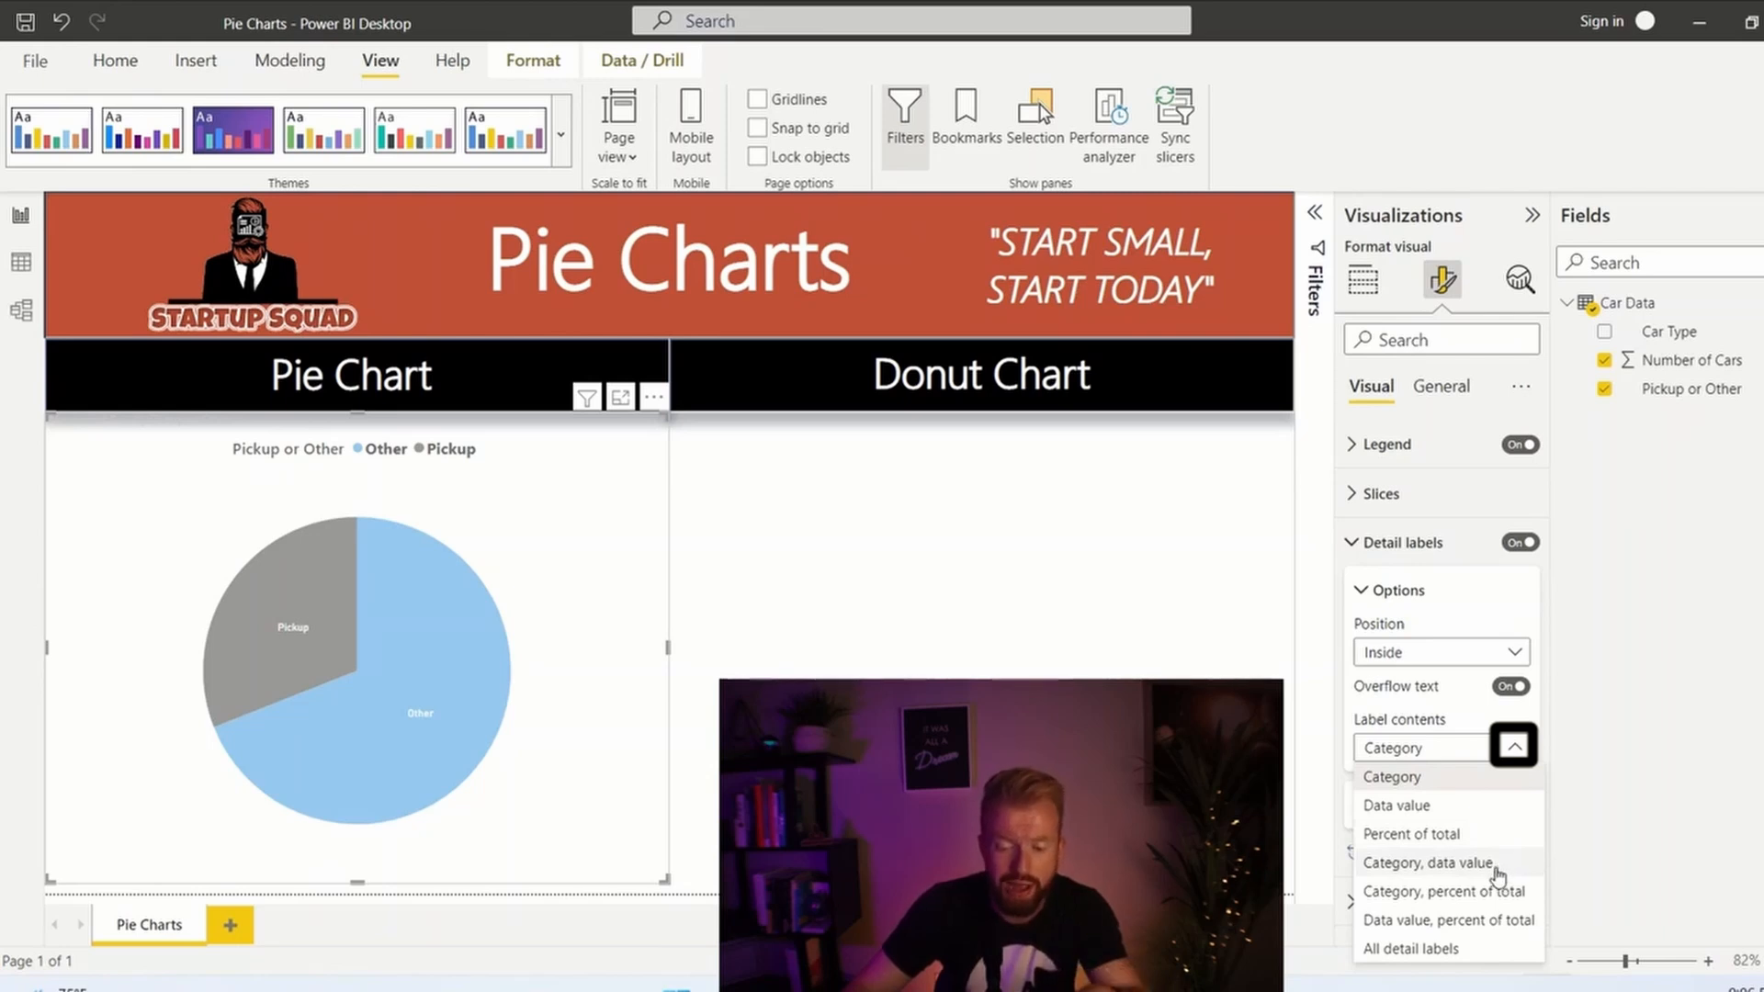
{"action": "left_click", "coordinate": [1437, 890]}
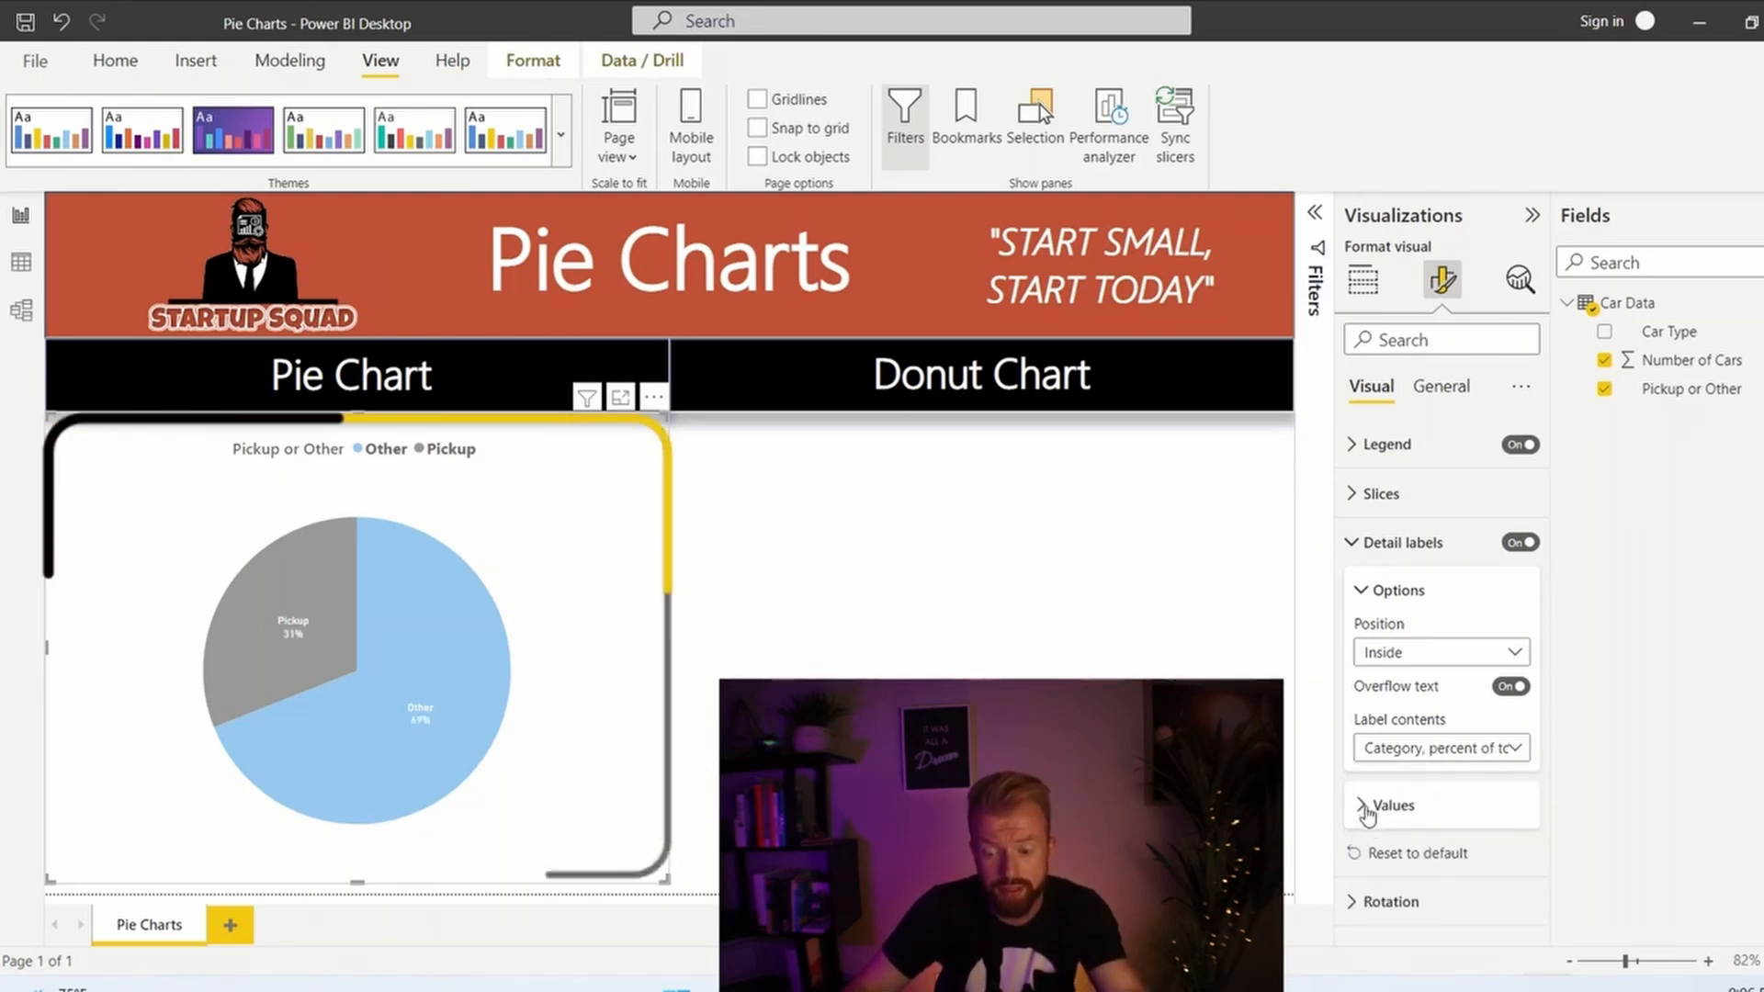
{"action": "left_click", "coordinate": [1364, 806]}
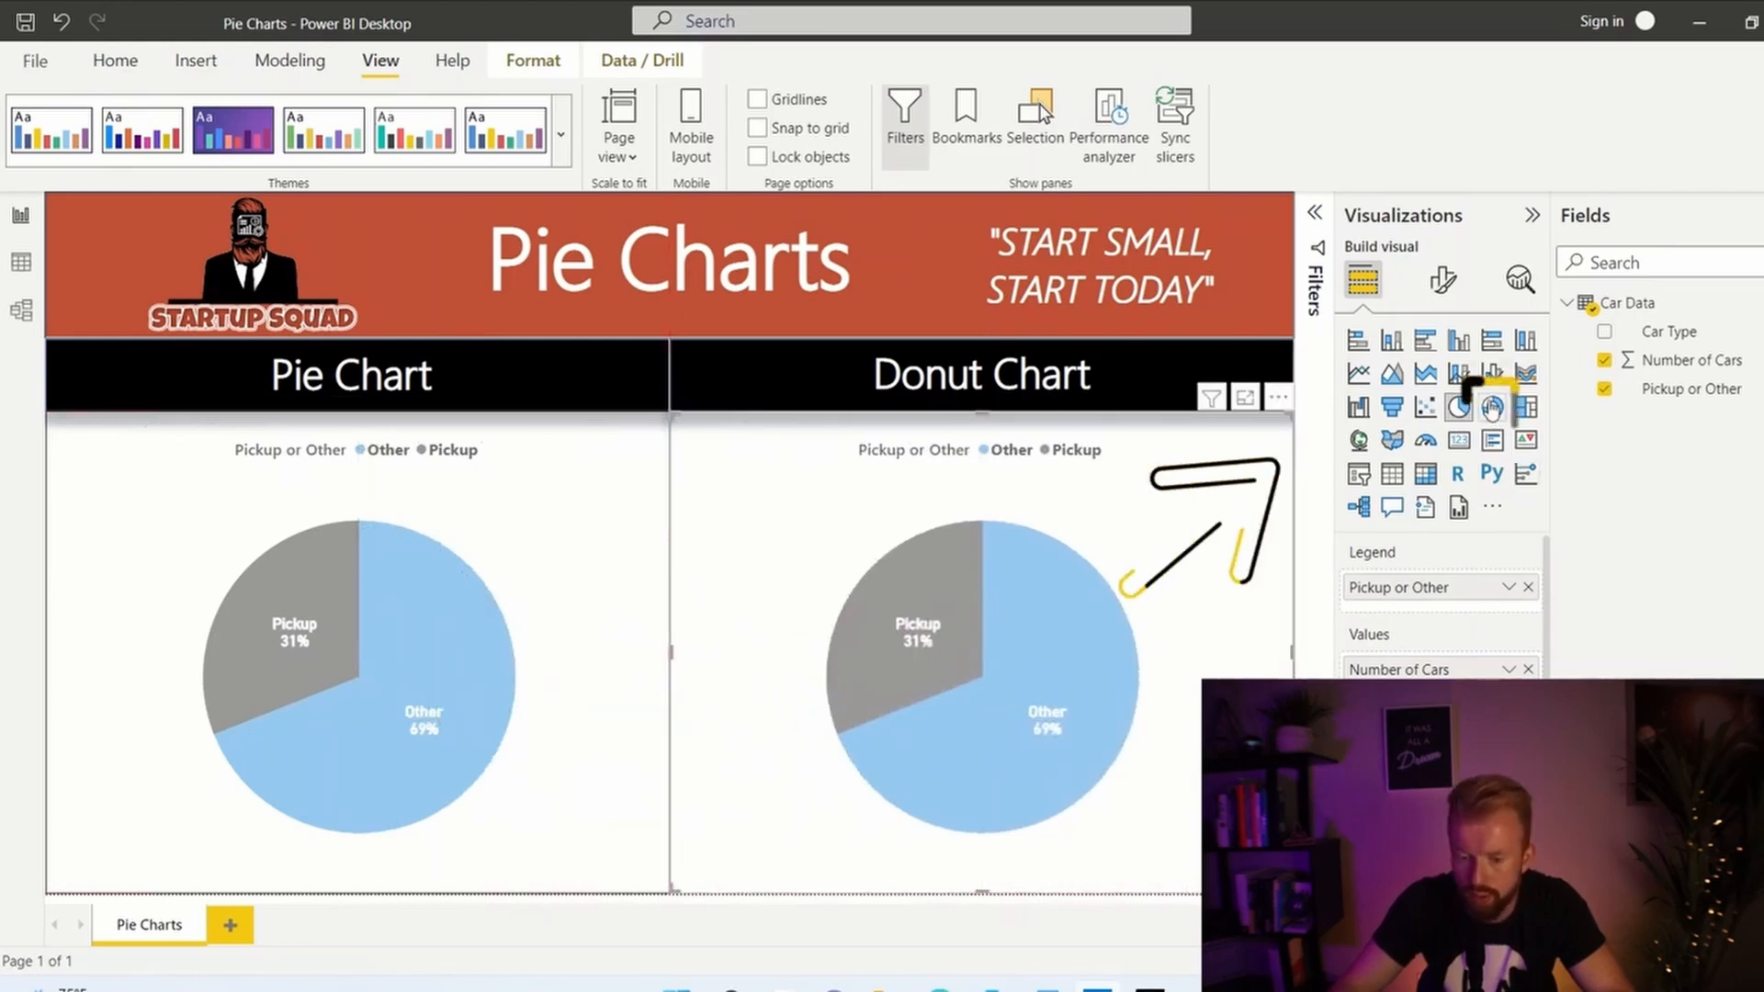
Convert the copied chart under Donut Chart to a donut showing Pickup 31% and Other 69%.
{"action": "left_click", "coordinate": [1490, 406]}
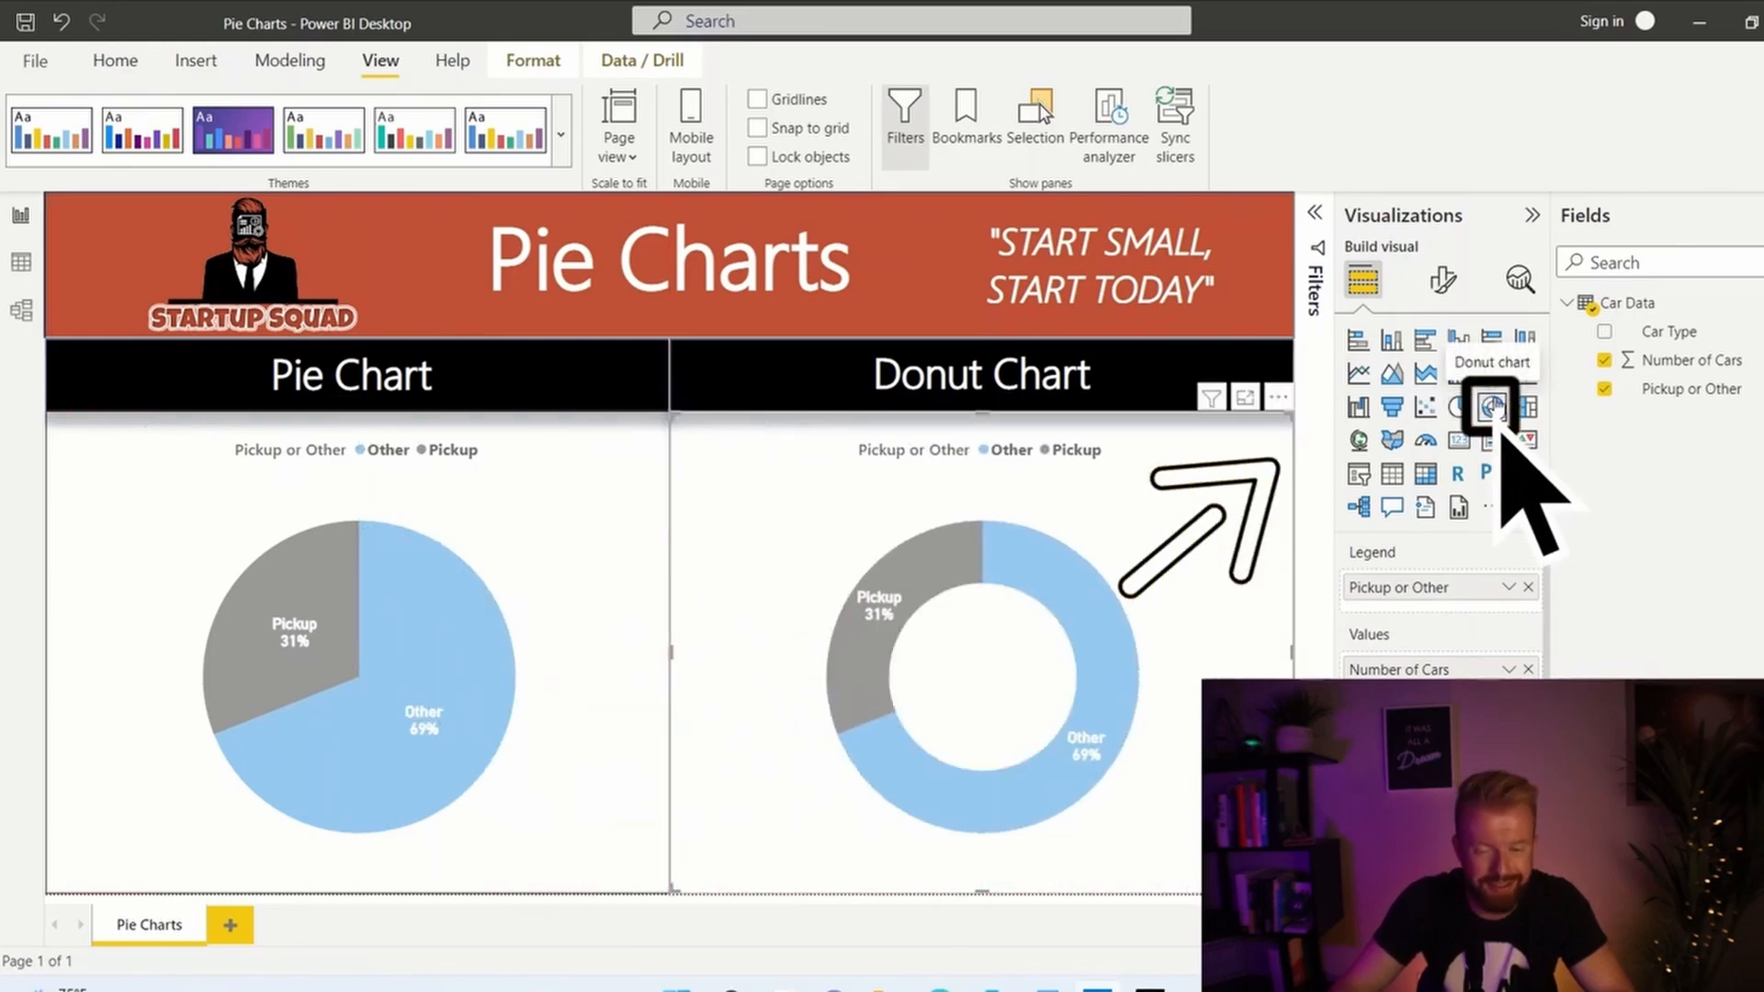